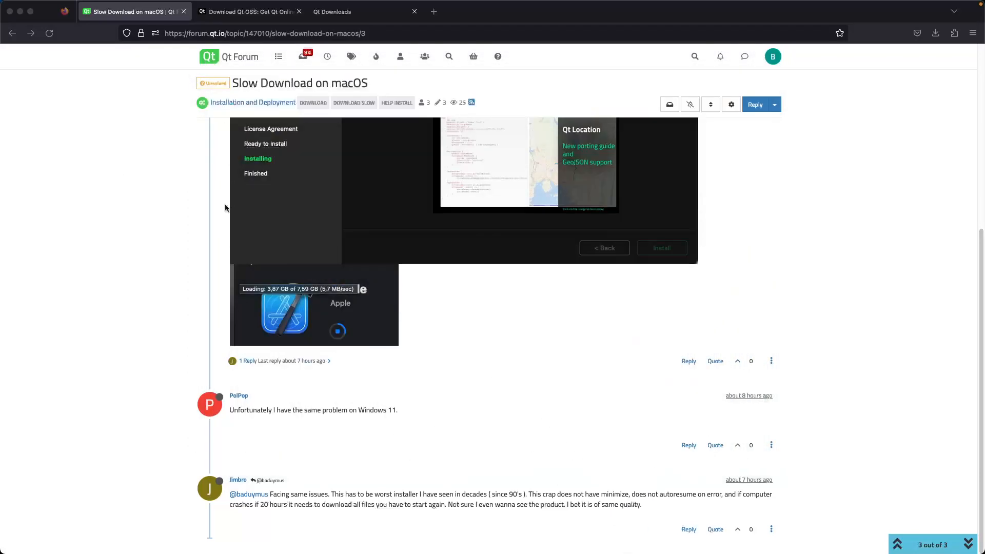
# Review the earlier open -a installer launch commands, then close that Terminal window
pyautogui.scroll(3)
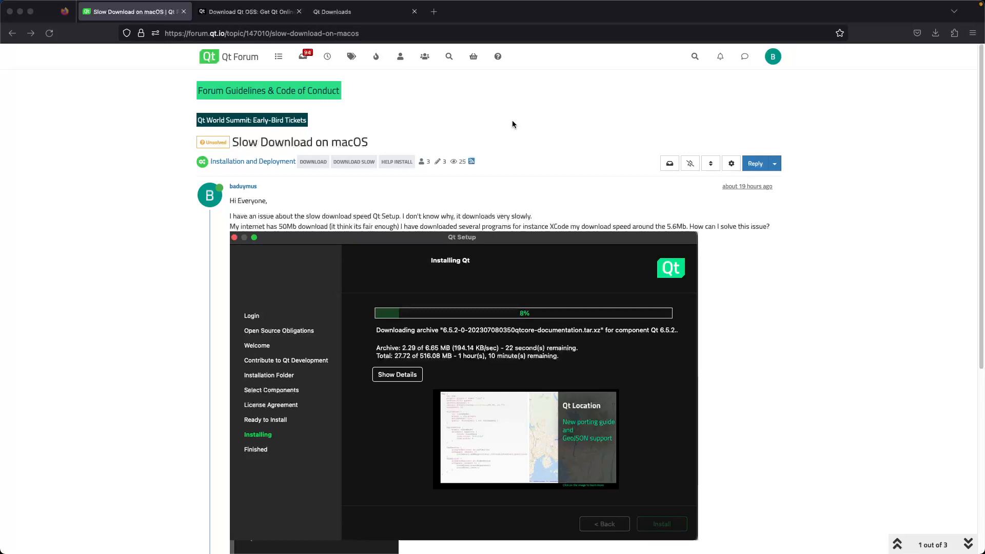
pyautogui.scroll(-3)
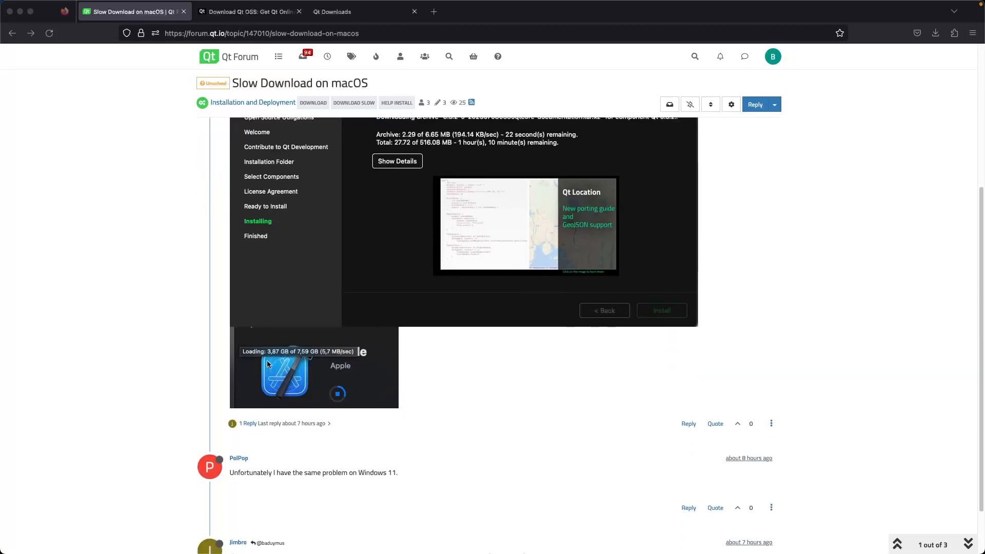
pyautogui.scroll(3)
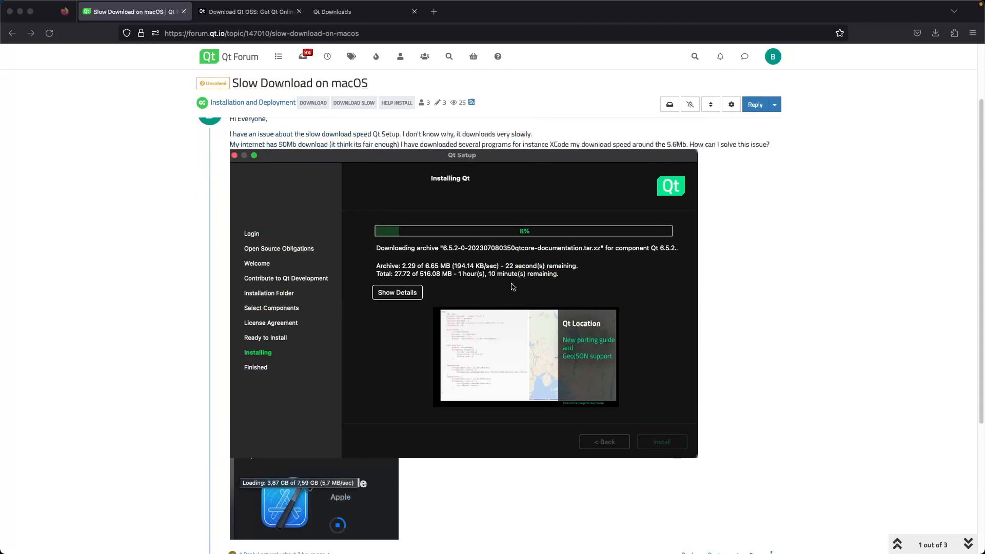
pyautogui.moveTo(250, 322)
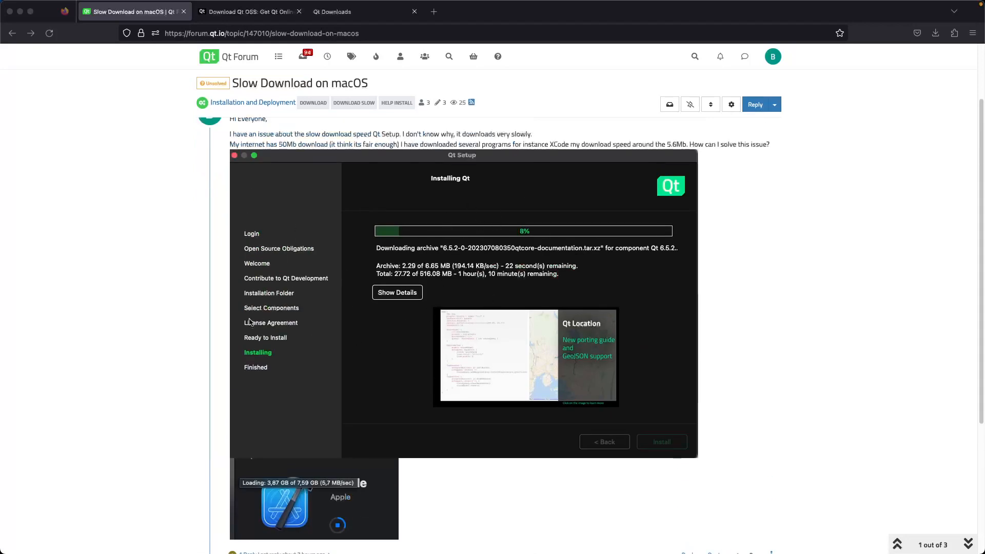
pyautogui.scroll(-3)
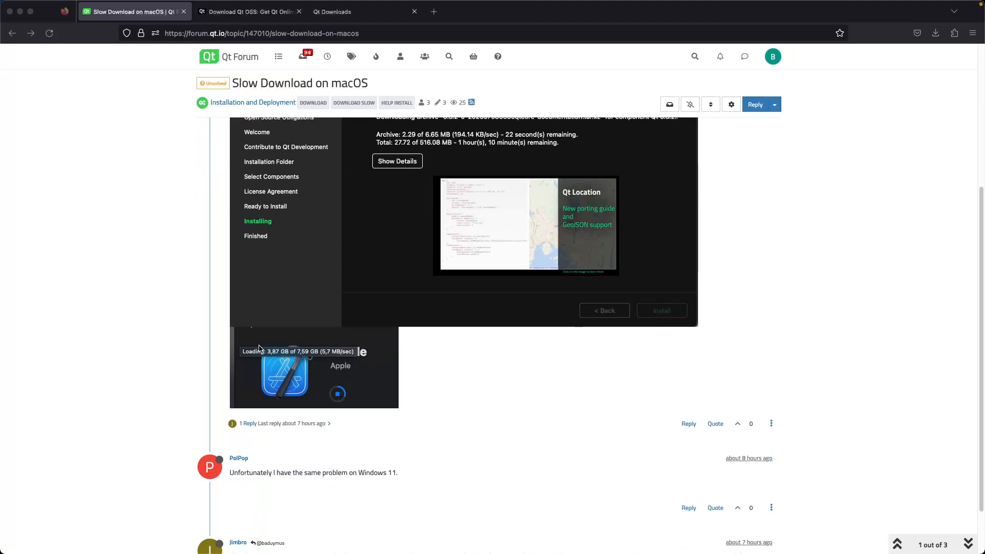
pyautogui.moveTo(320, 381)
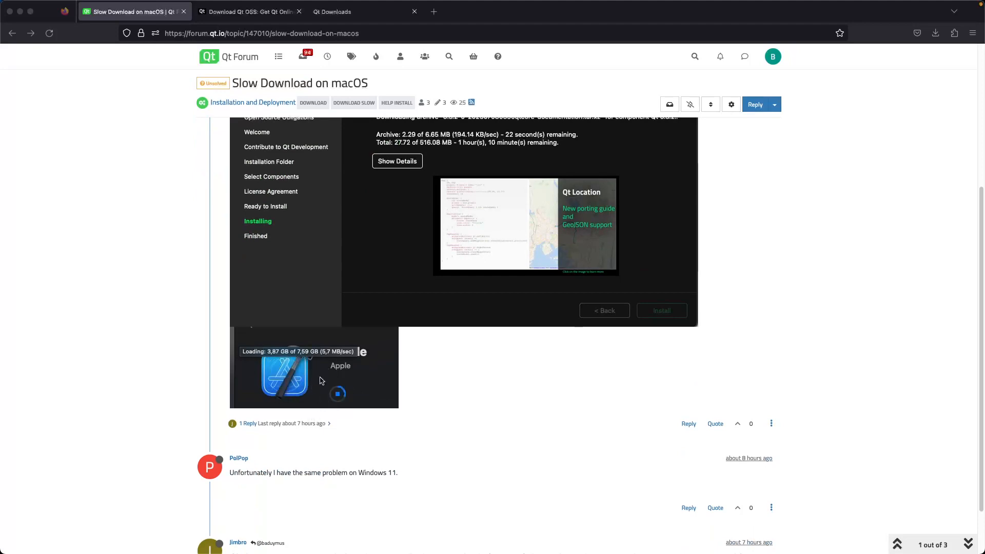
pyautogui.scroll(3)
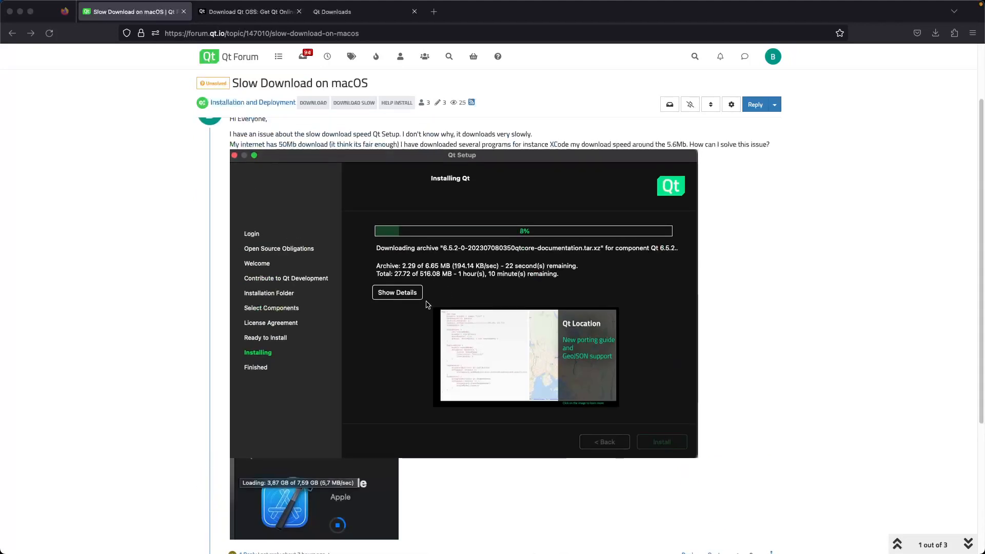
pyautogui.moveTo(445, 284)
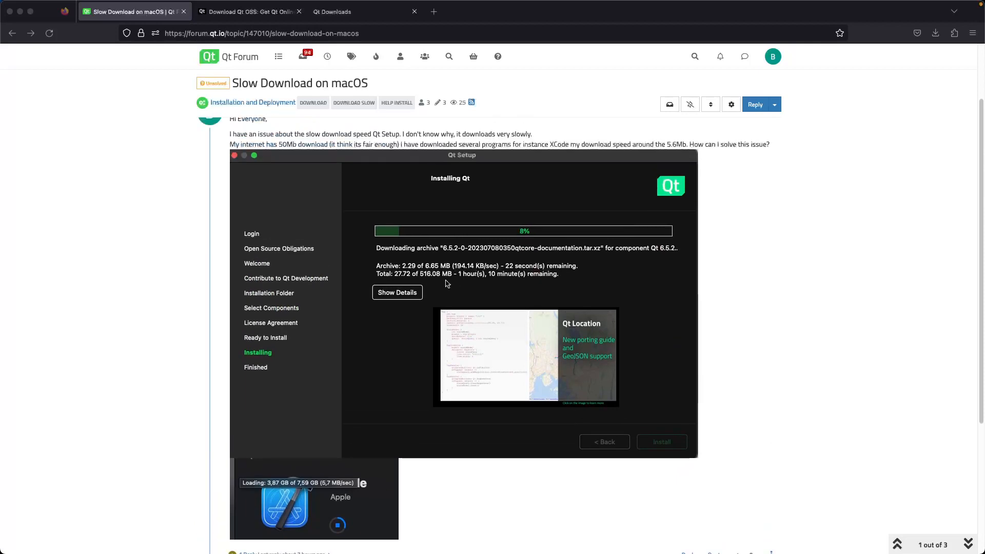
pyautogui.moveTo(417, 277)
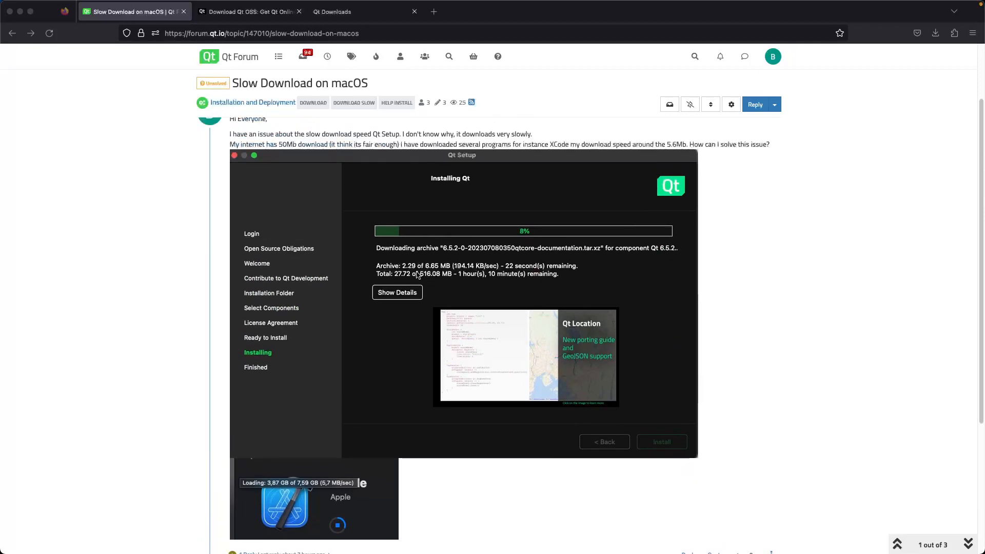
pyautogui.scroll(-3)
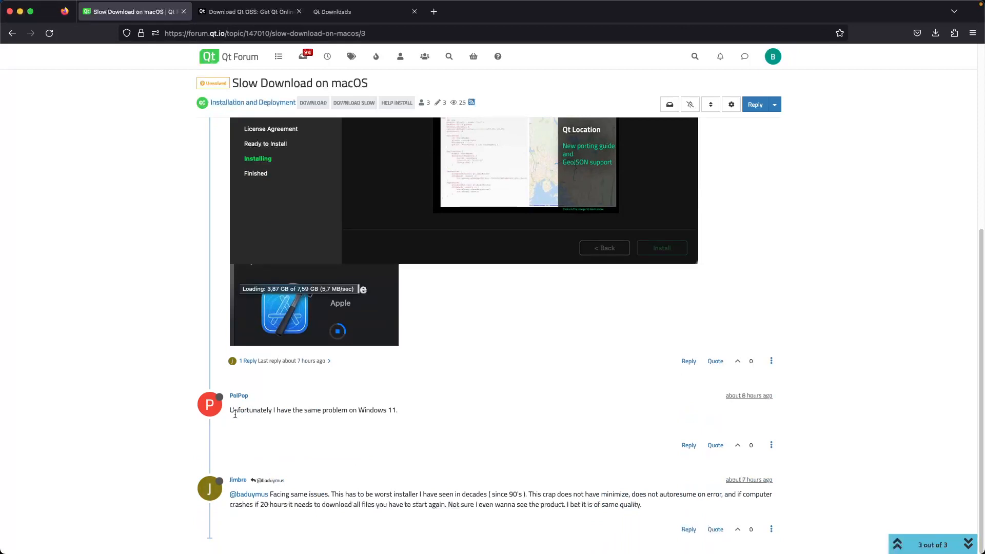
pyautogui.doubleClick(372, 410)
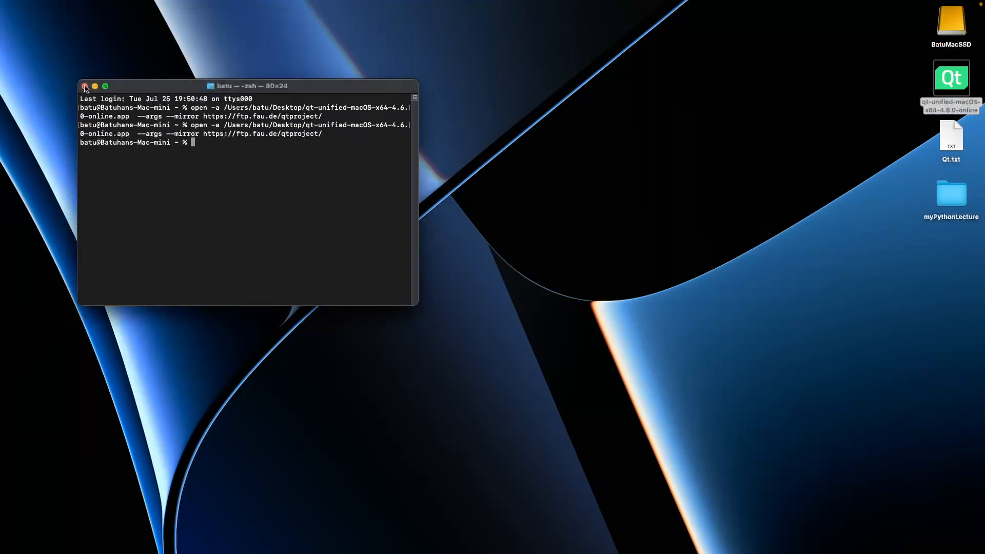
pyautogui.click(85, 86)
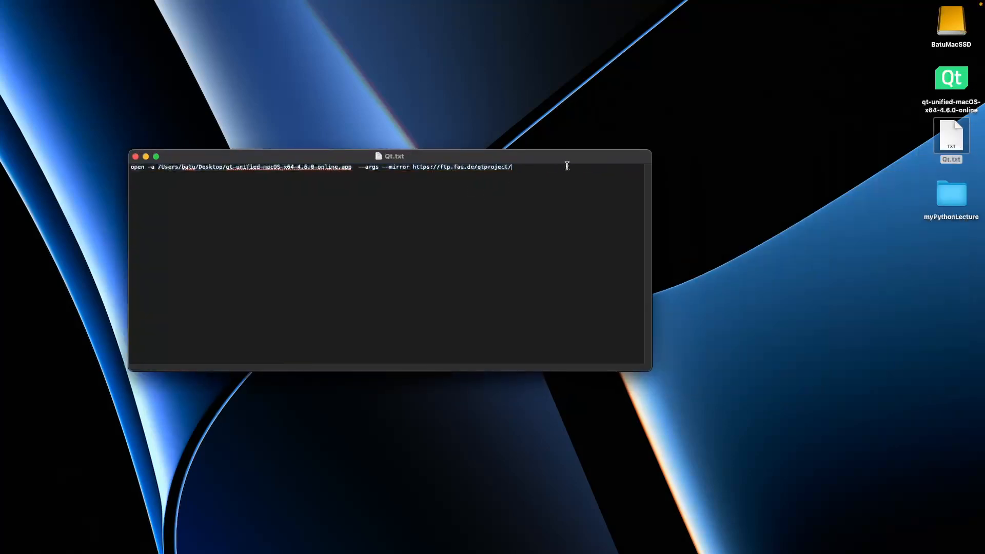
pyautogui.moveTo(241, 200)
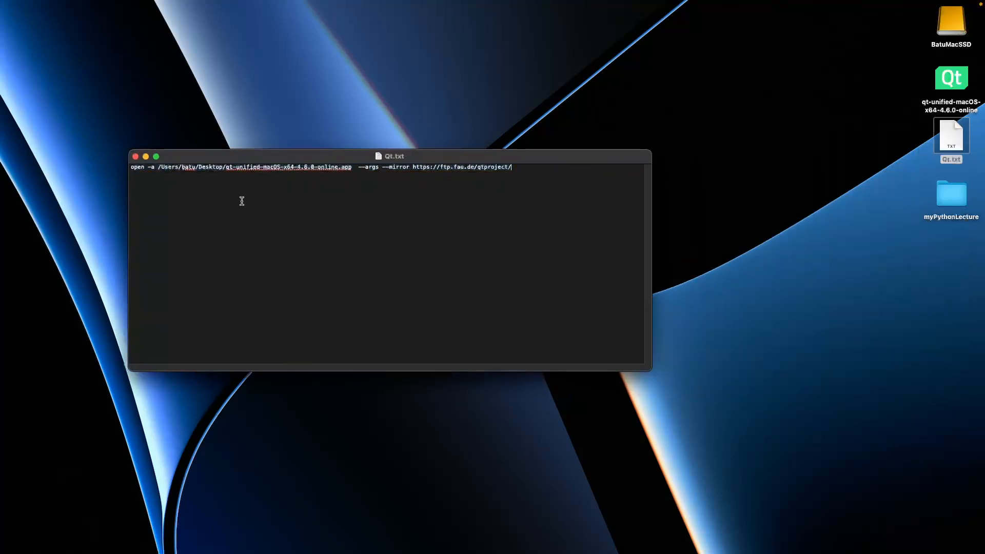
pyautogui.moveTo(531, 175)
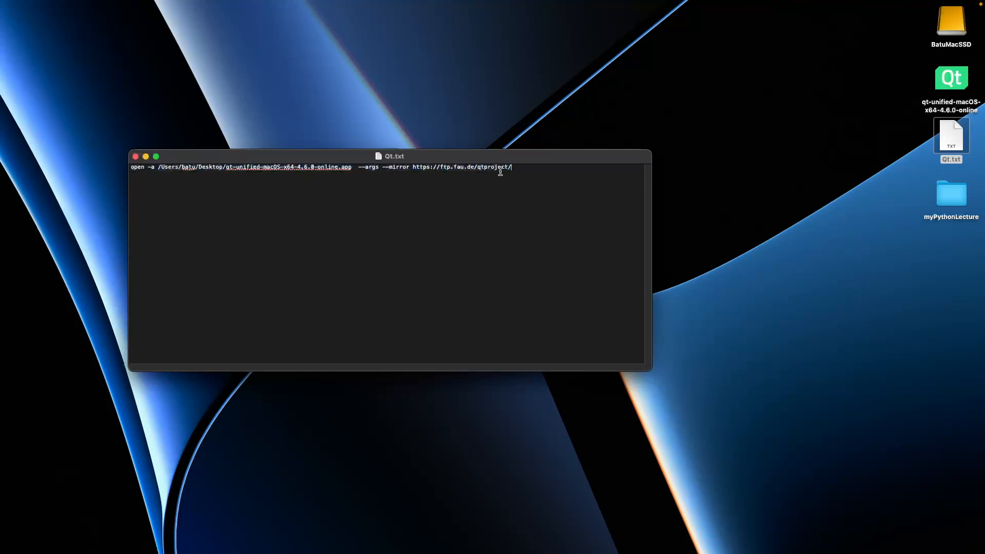
pyautogui.moveTo(533, 170)
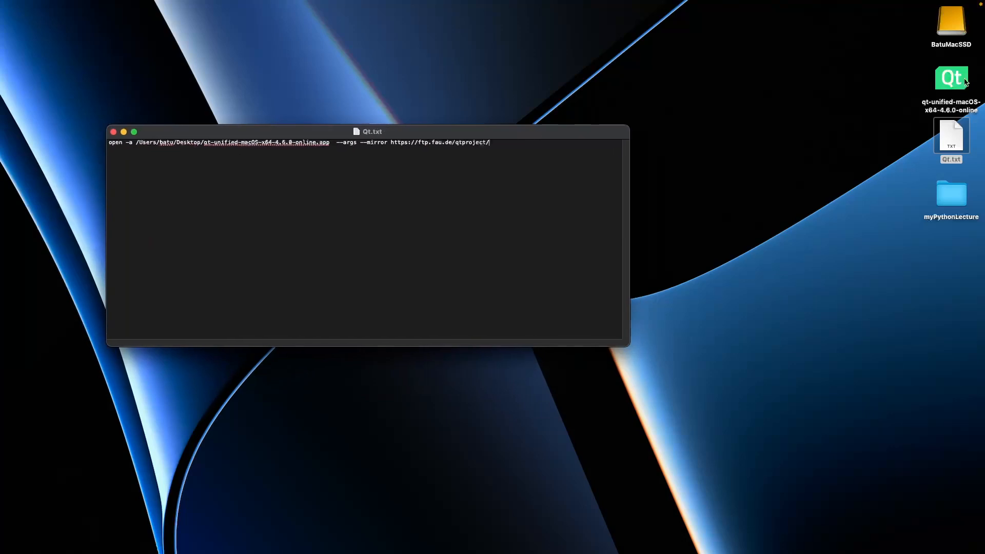
# Select the Qt online installer app icon
pyautogui.click(951, 78)
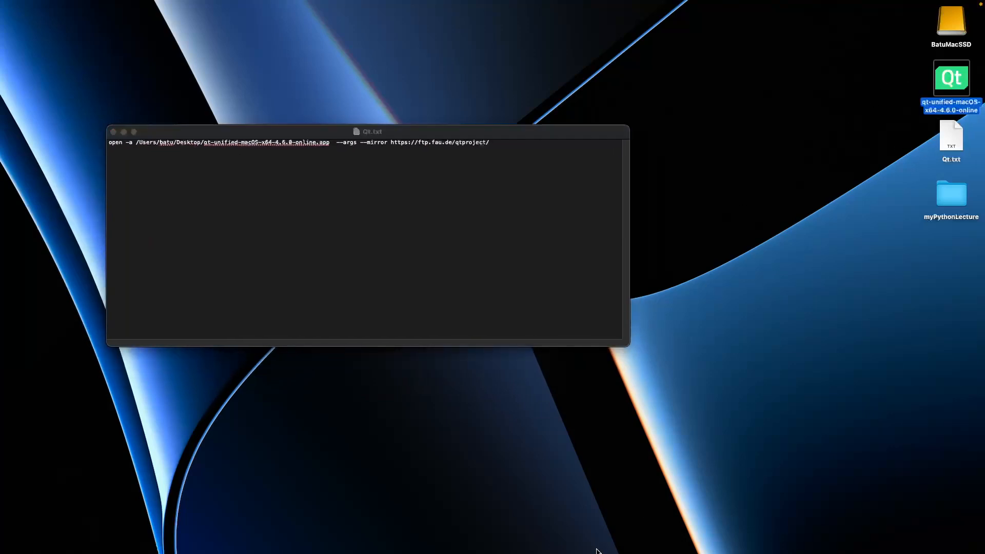
pyautogui.moveTo(398, 537)
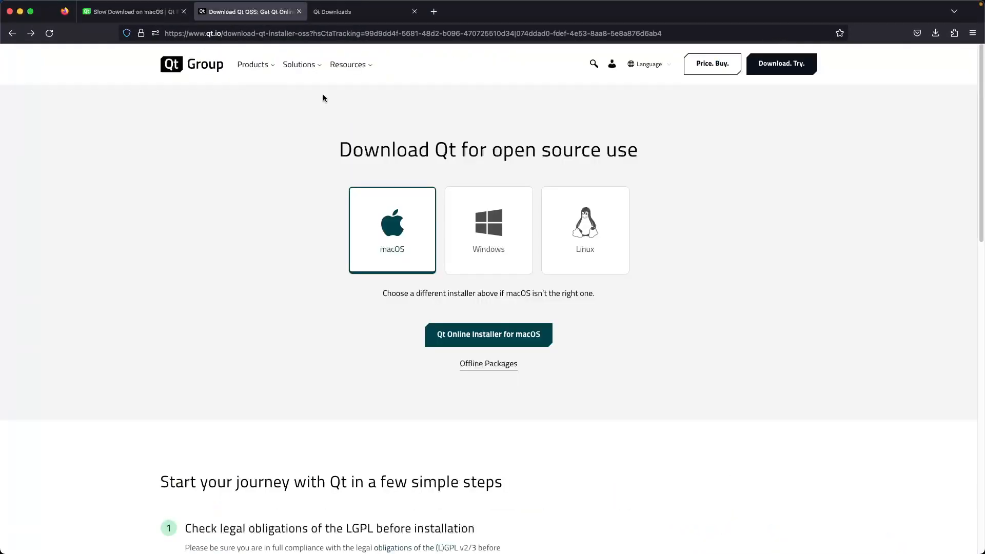
# Download 'Qt Online Installer for macOS' from qt.io's open source download page
pyautogui.click(412, 33)
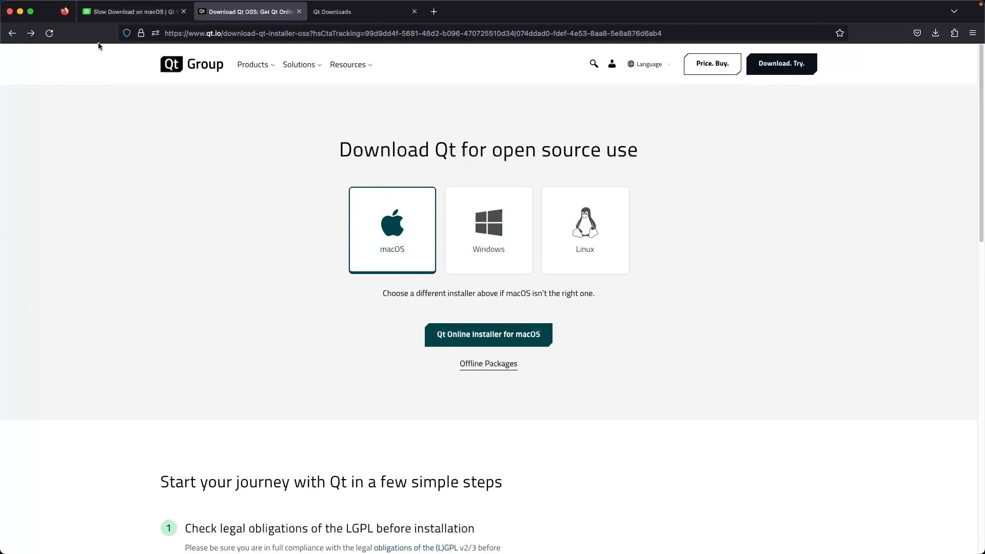
pyautogui.click(487, 334)
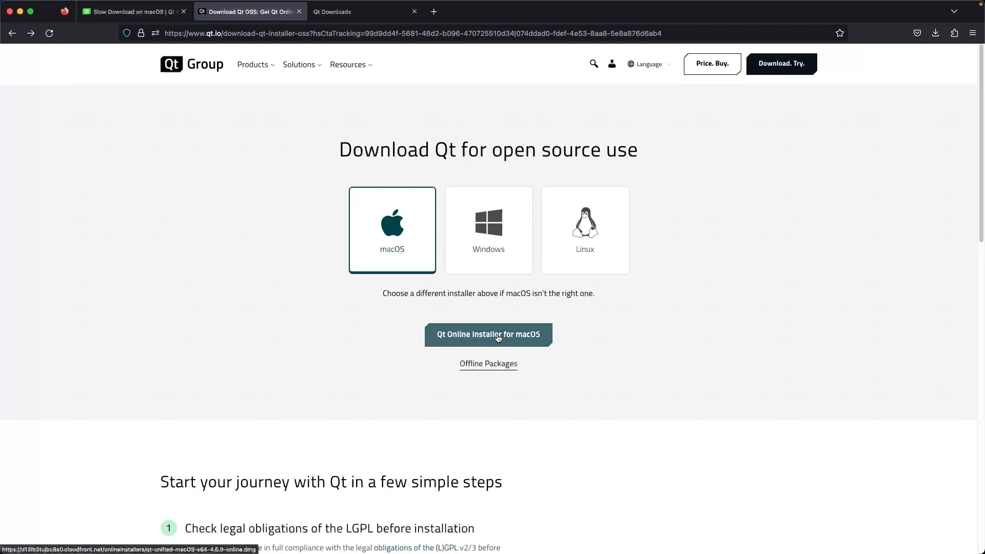
pyautogui.click(488, 334)
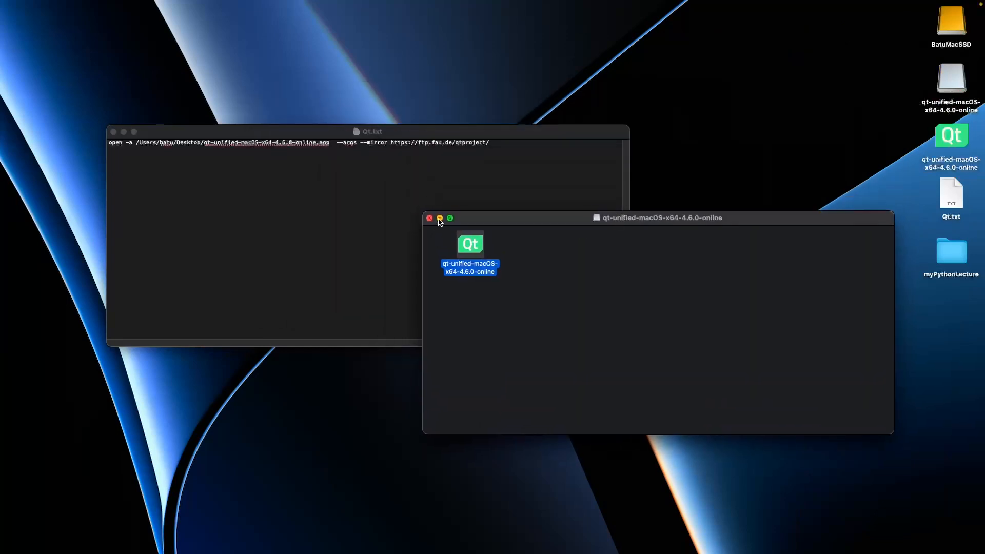
# Hide the installer volume window and type 'open -a … --args --mirri' in Terminal
pyautogui.click(440, 218)
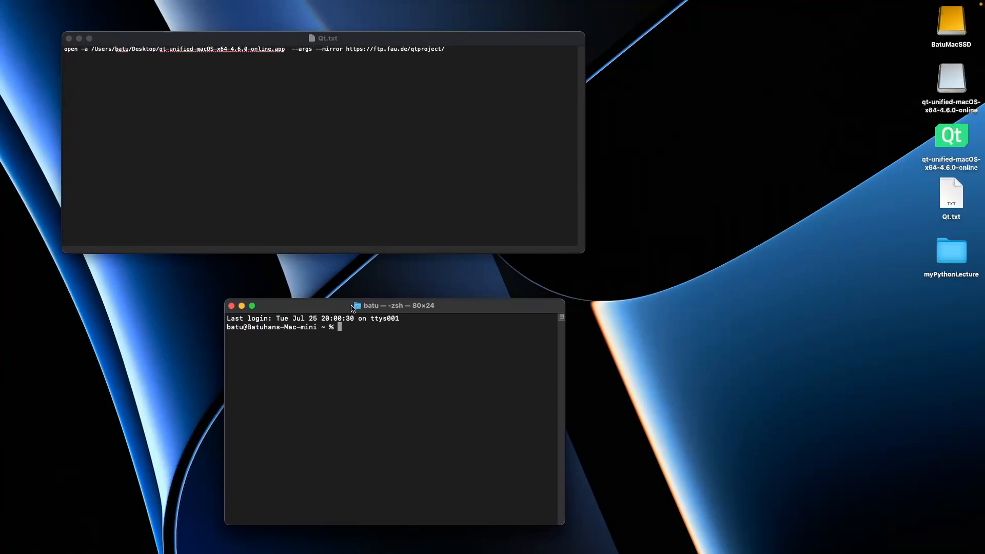
pyautogui.write('open')
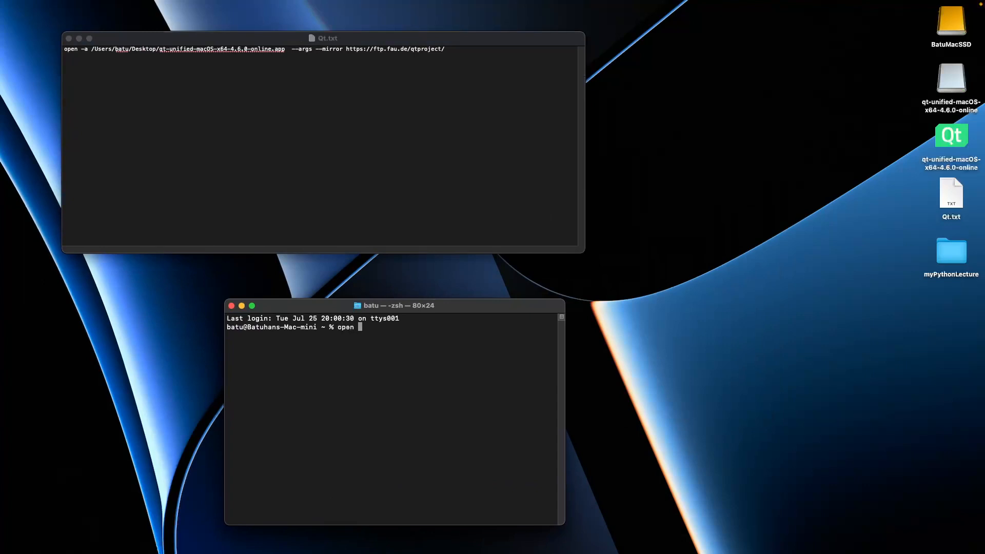
pyautogui.write('-a')
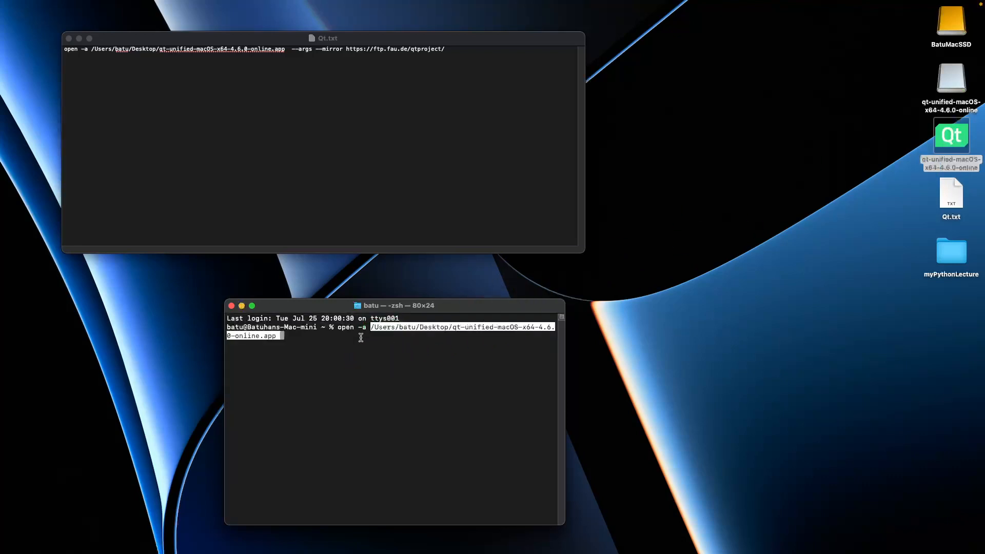
pyautogui.write('--args')
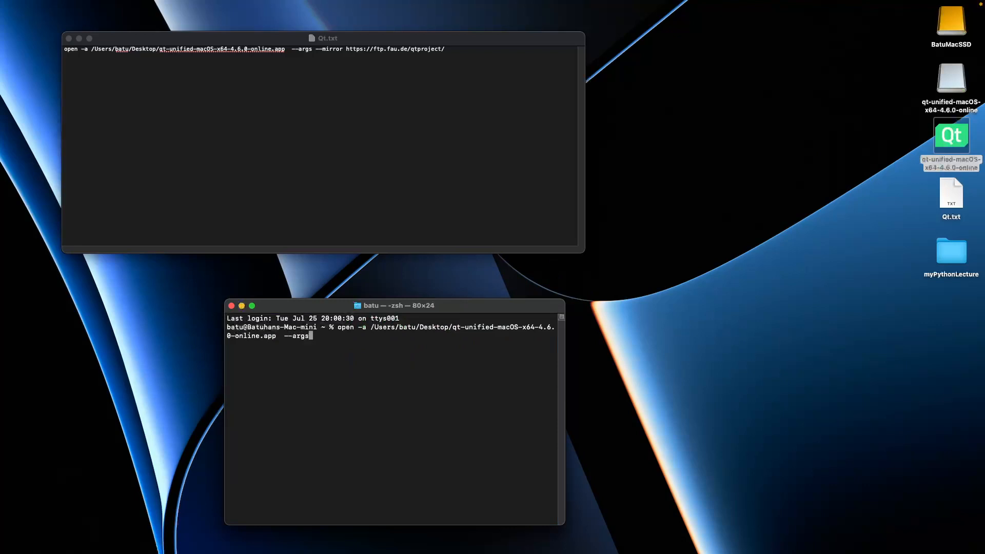
pyautogui.write('--mirri')
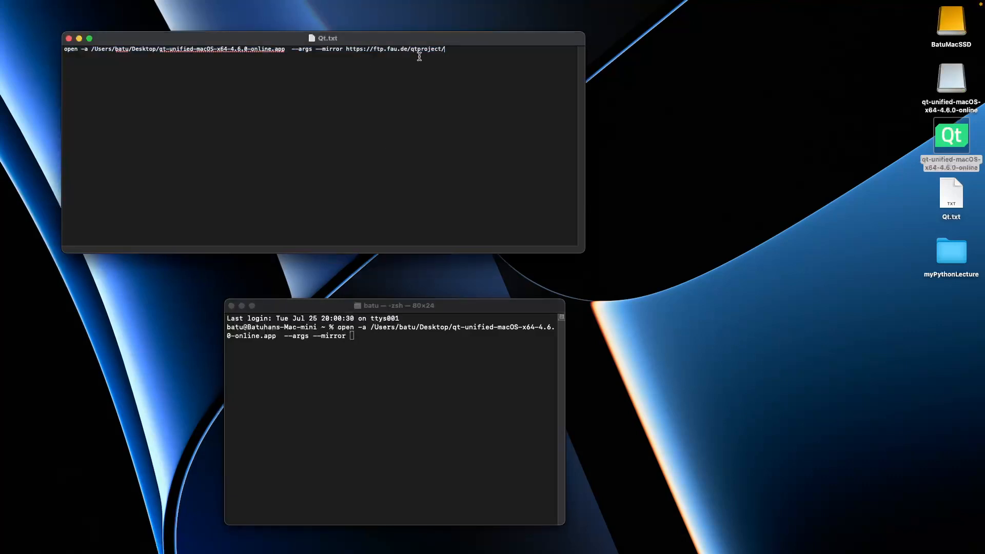
pyautogui.moveTo(509, 172)
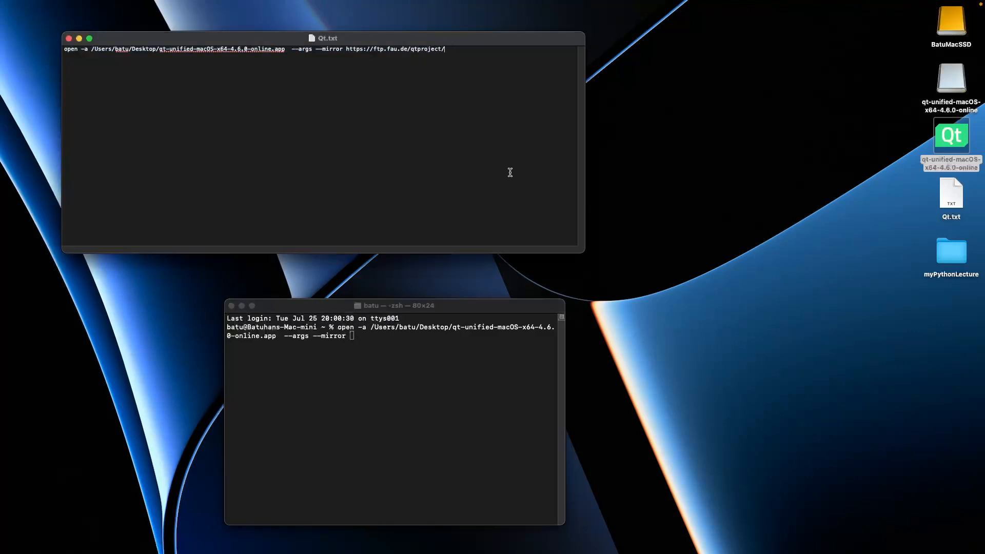
pyautogui.moveTo(552, 226)
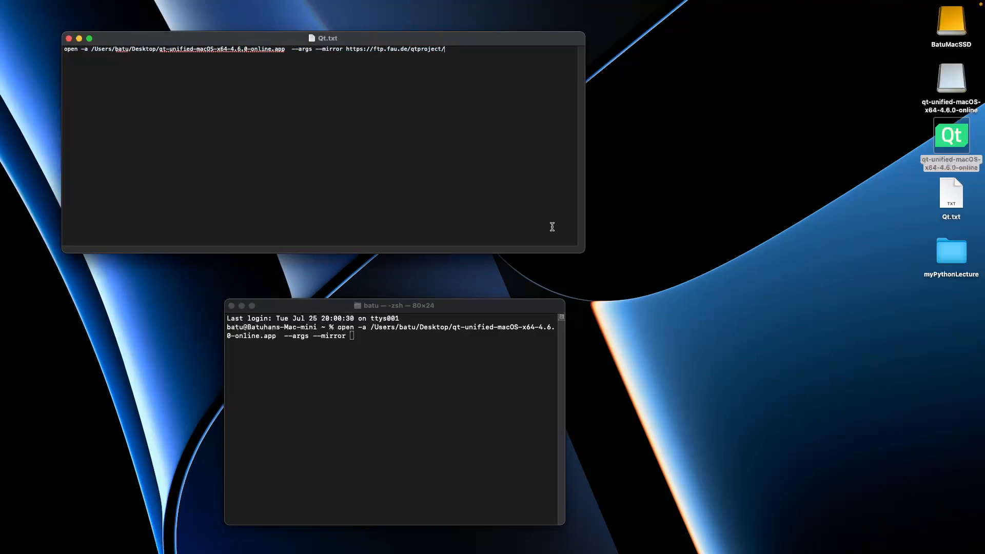
pyautogui.moveTo(356, 534)
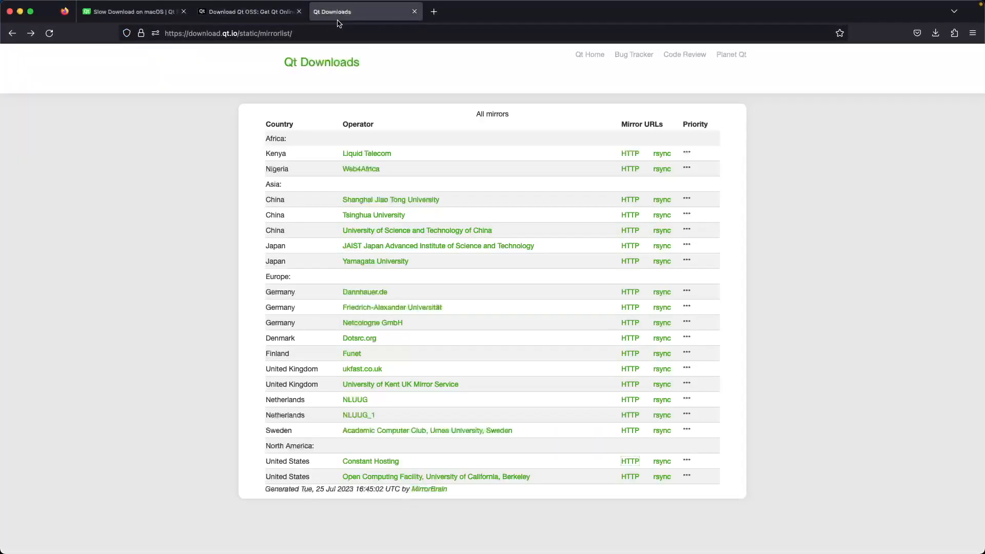
# Copy the Friedrich-Alexander Universität (ftp.fau.de) HTTP link from Qt's mirror list
pyautogui.click(227, 33)
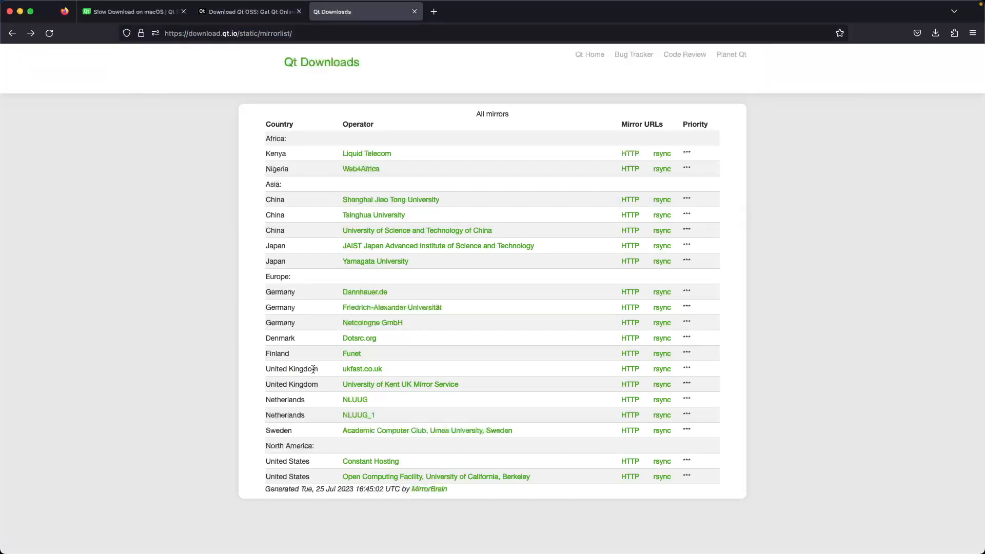
pyautogui.moveTo(368, 320)
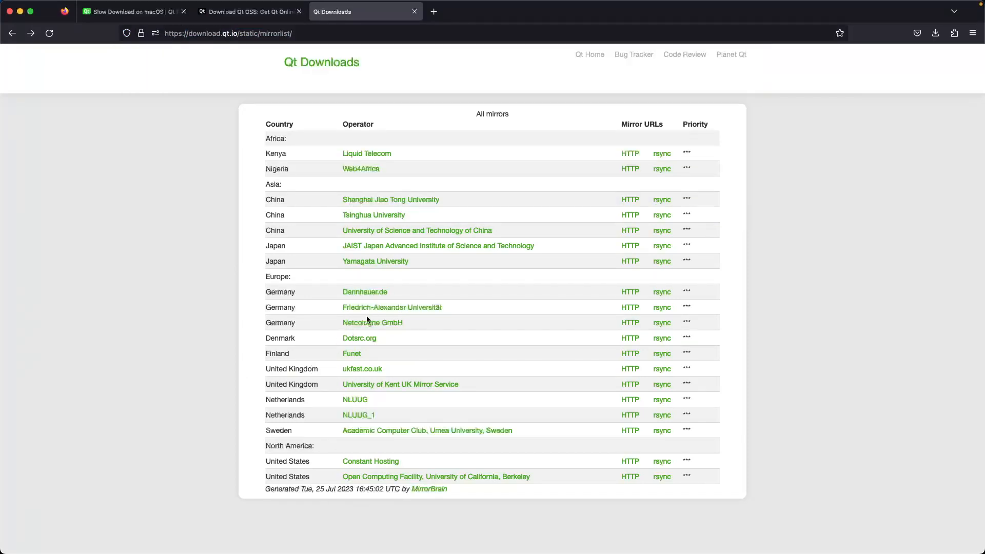
pyautogui.moveTo(392, 307)
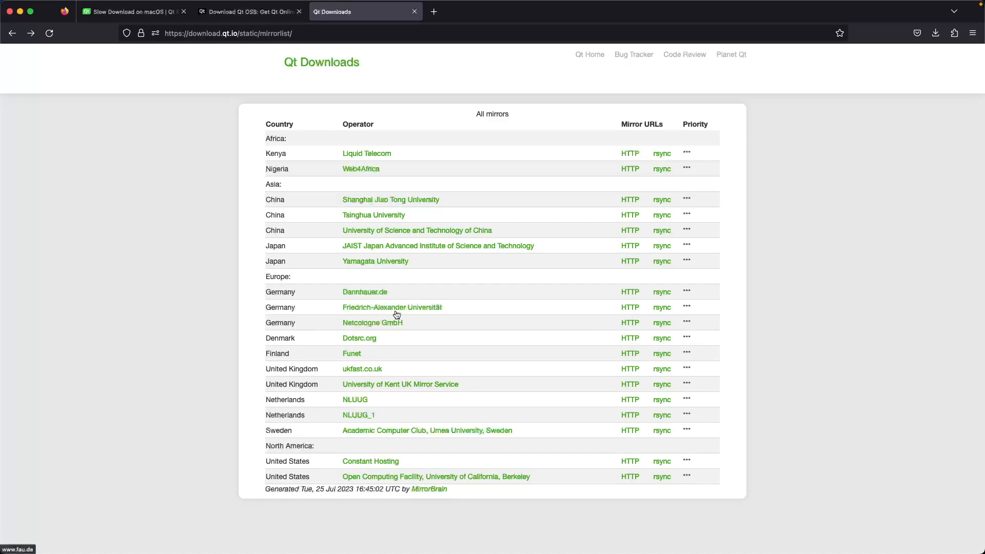
pyautogui.moveTo(490, 310)
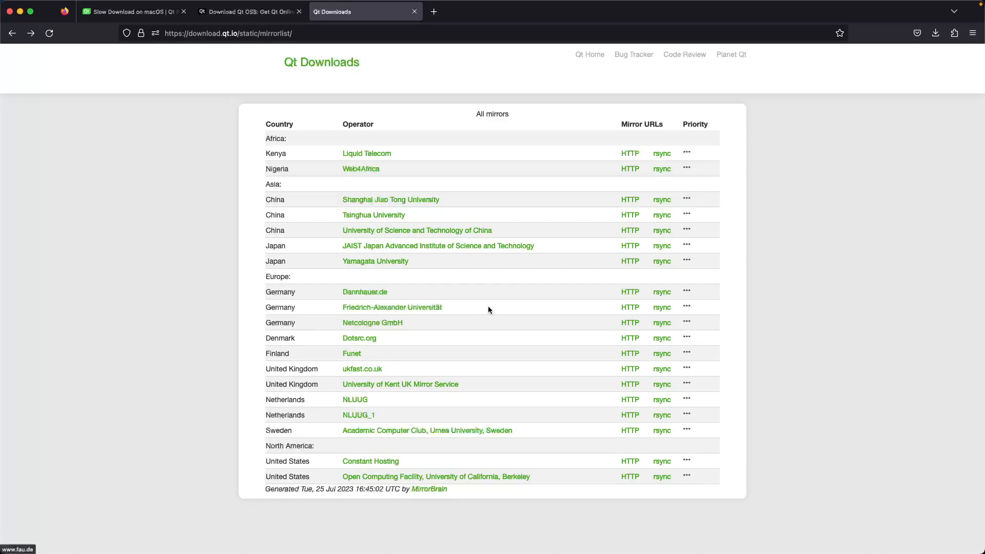
pyautogui.moveTo(548, 314)
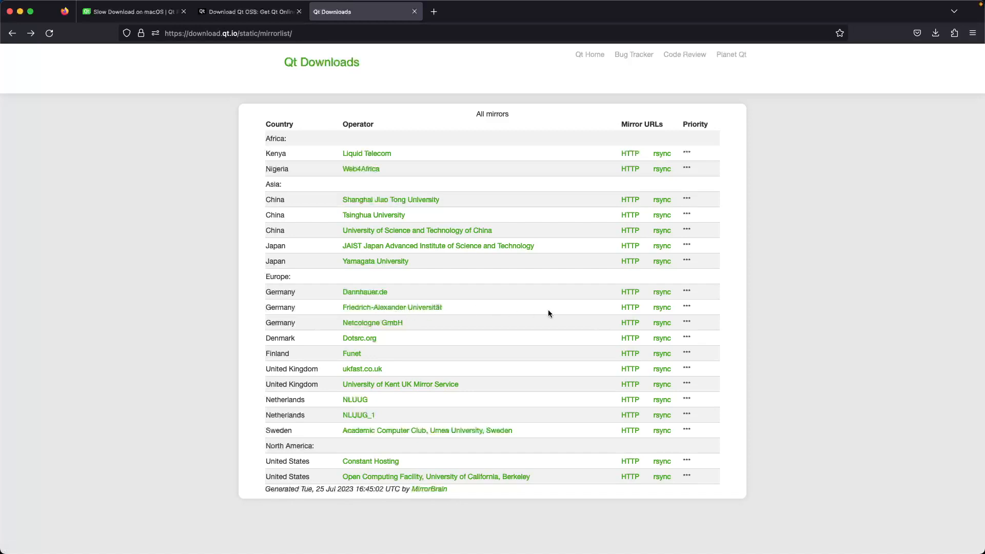
pyautogui.moveTo(628, 307)
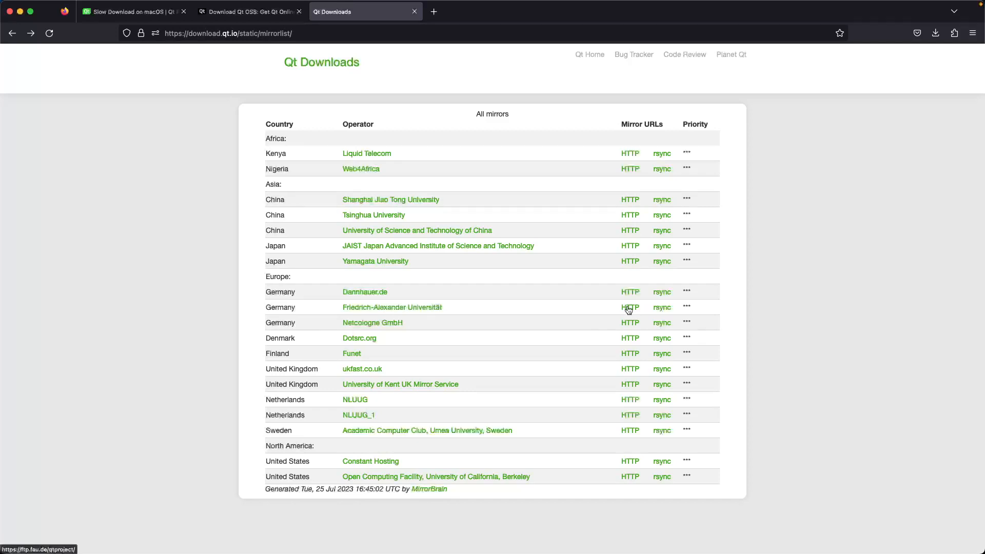
pyautogui.rightClick(629, 307)
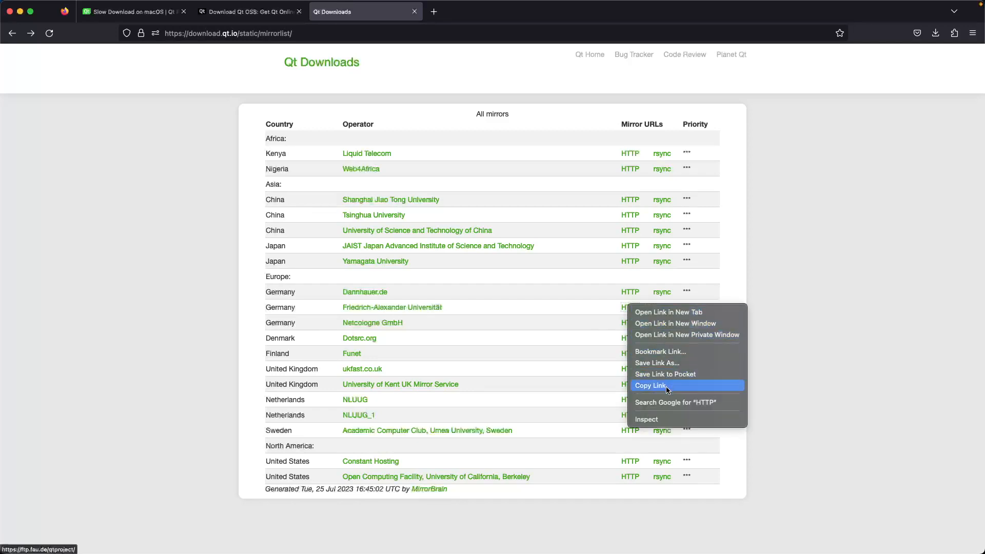
pyautogui.click(651, 386)
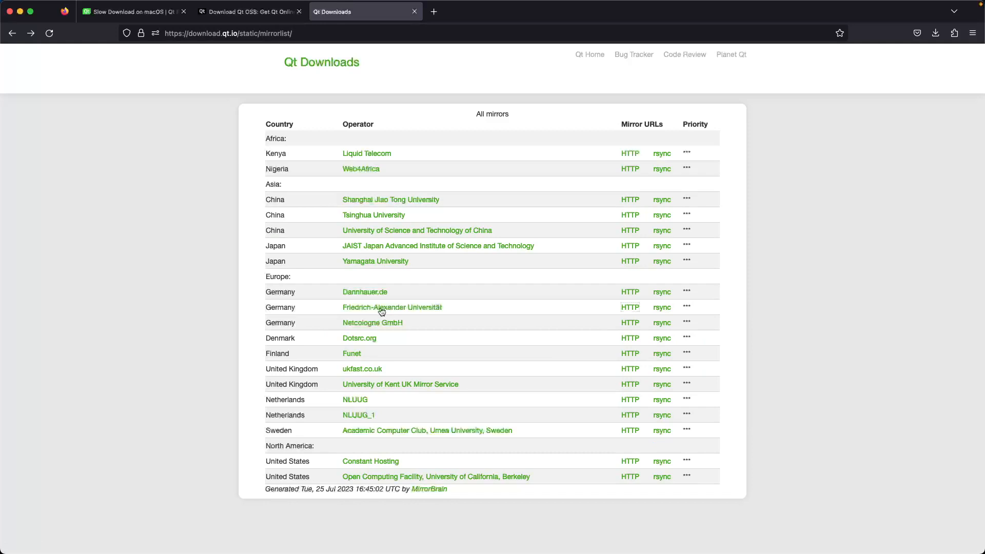
pyautogui.moveTo(393, 312)
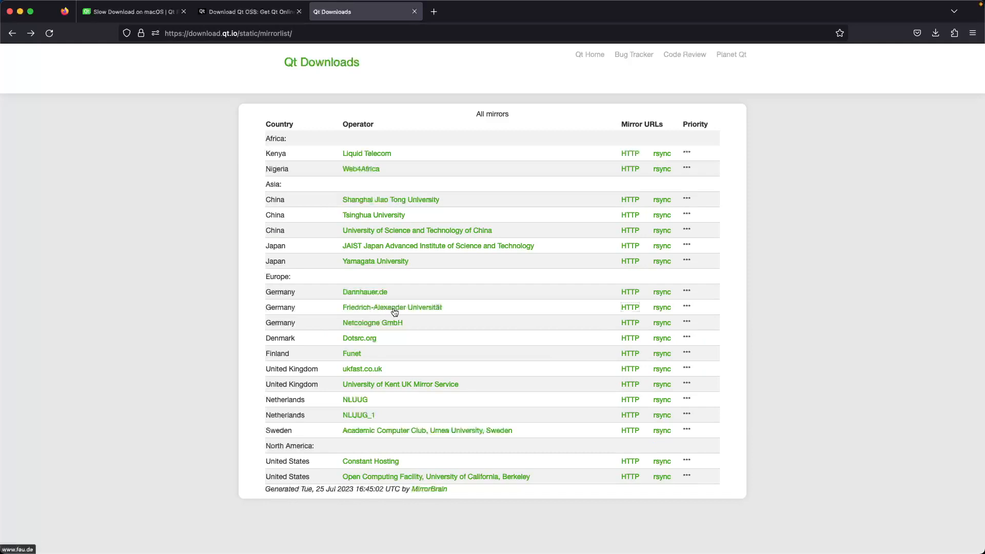
pyautogui.moveTo(20, 15)
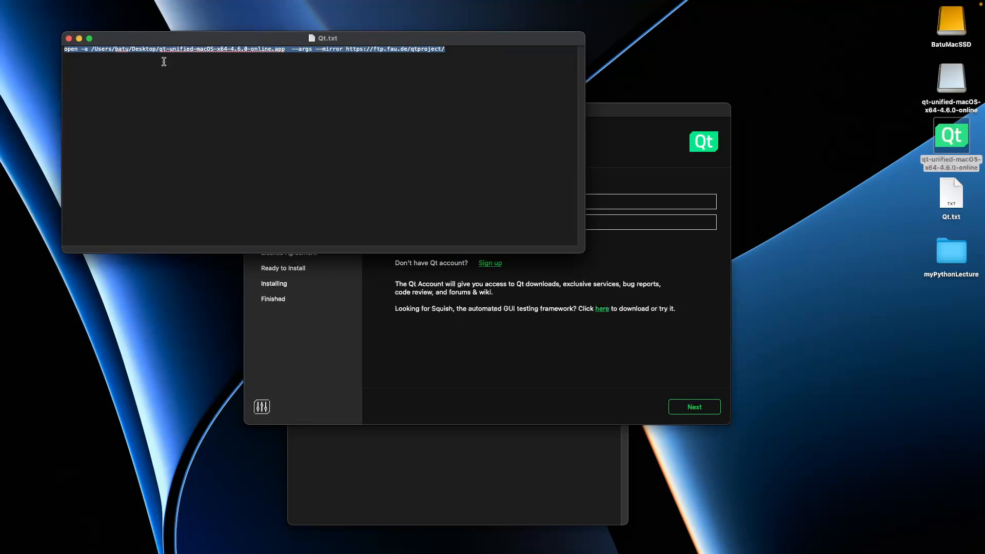
pyautogui.moveTo(296, 54)
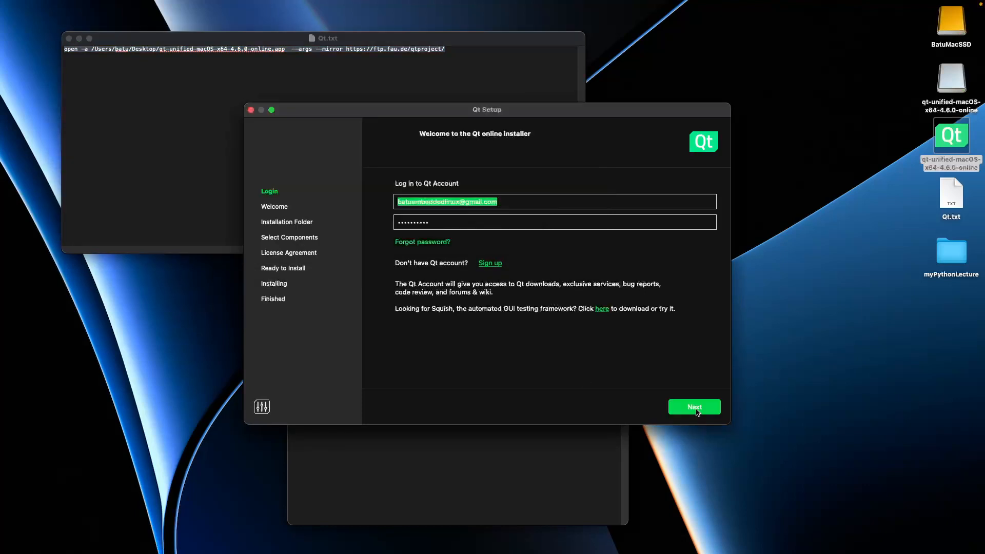
# Log in to the Qt Account and accept the open-source usage obligations
pyautogui.click(693, 407)
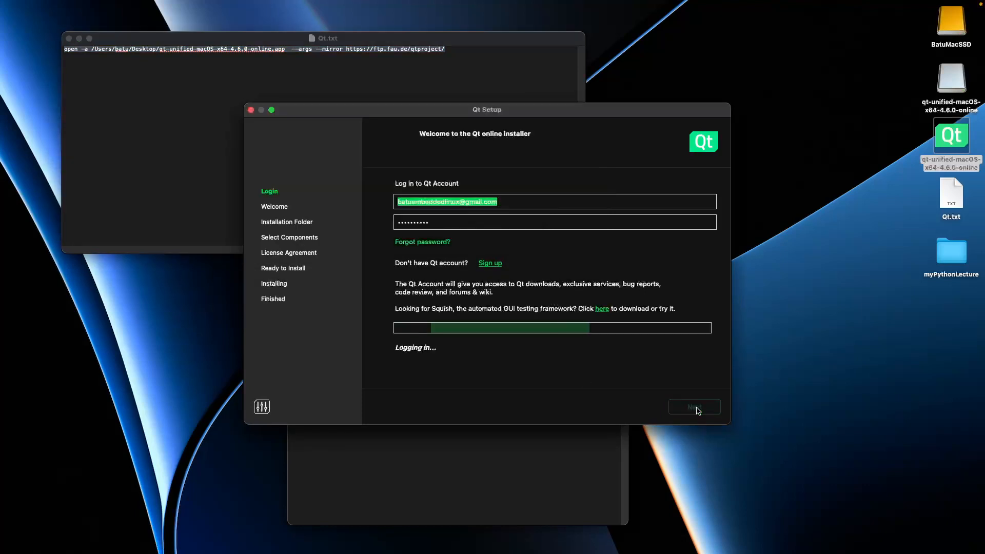
pyautogui.click(694, 406)
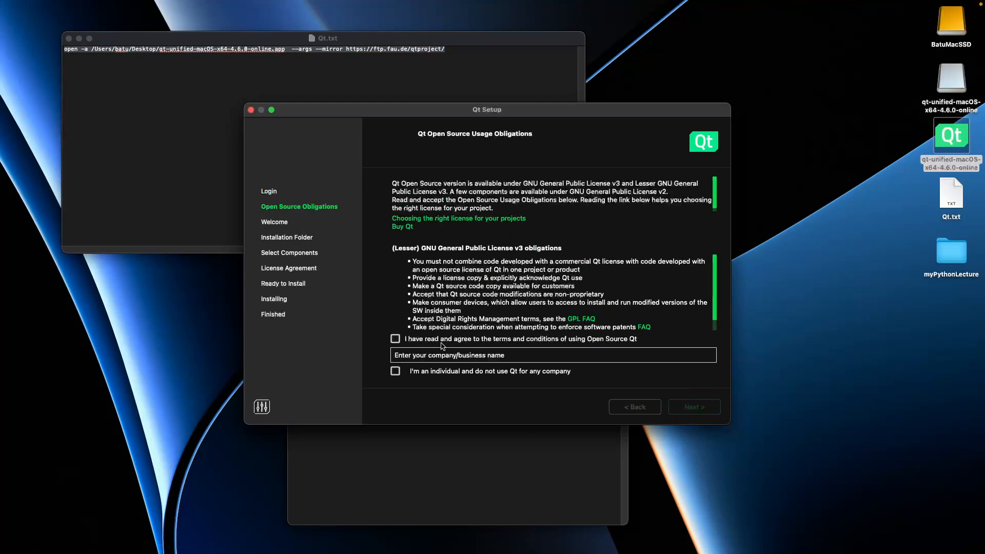
pyautogui.click(693, 406)
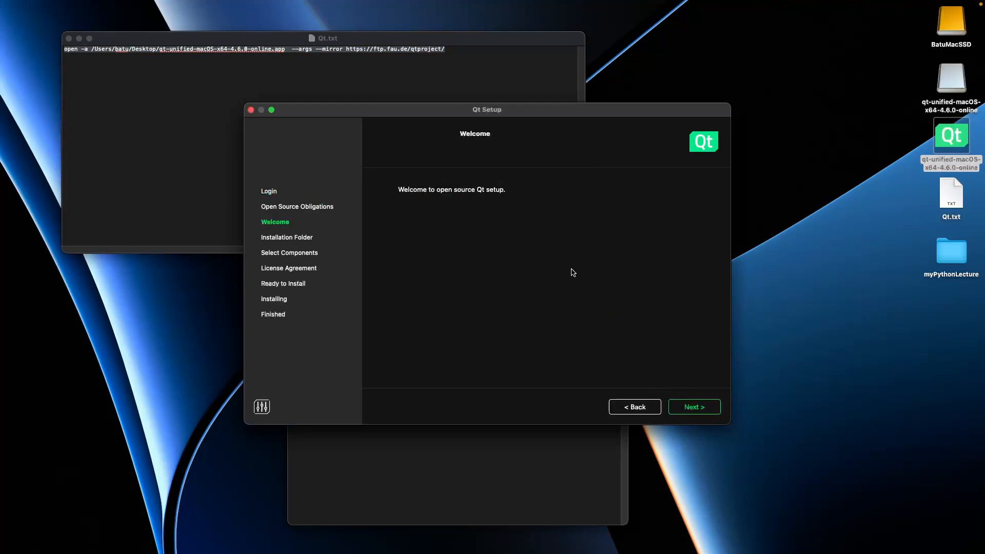
# Dismiss the Xcode warning, disable usage statistics, and keep the default installation folder
pyautogui.click(694, 406)
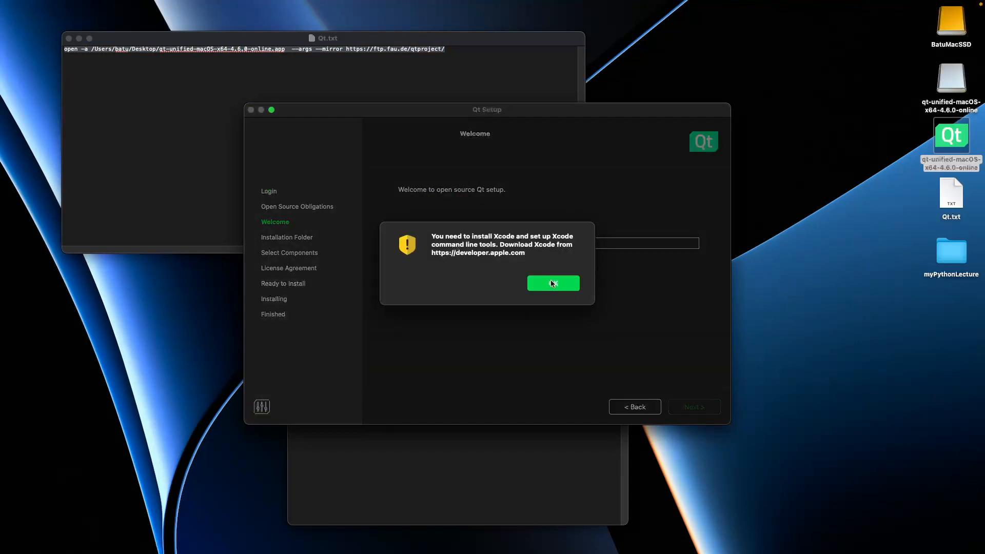
pyautogui.click(551, 283)
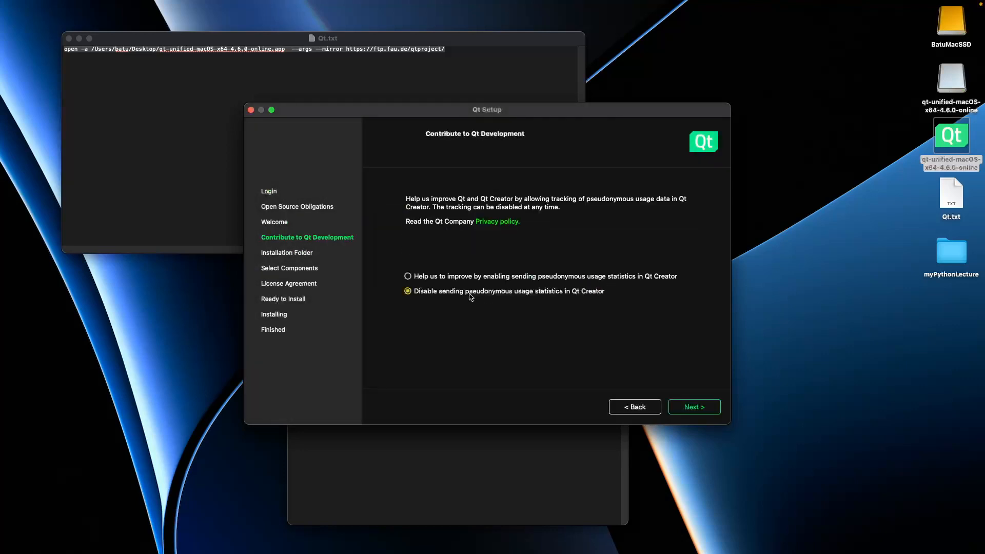
pyautogui.click(694, 406)
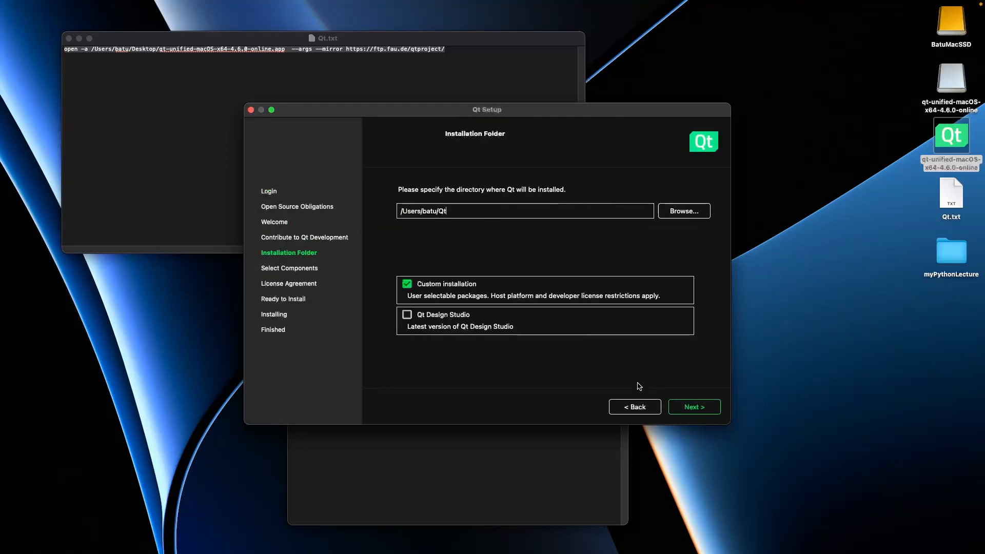
pyautogui.click(693, 406)
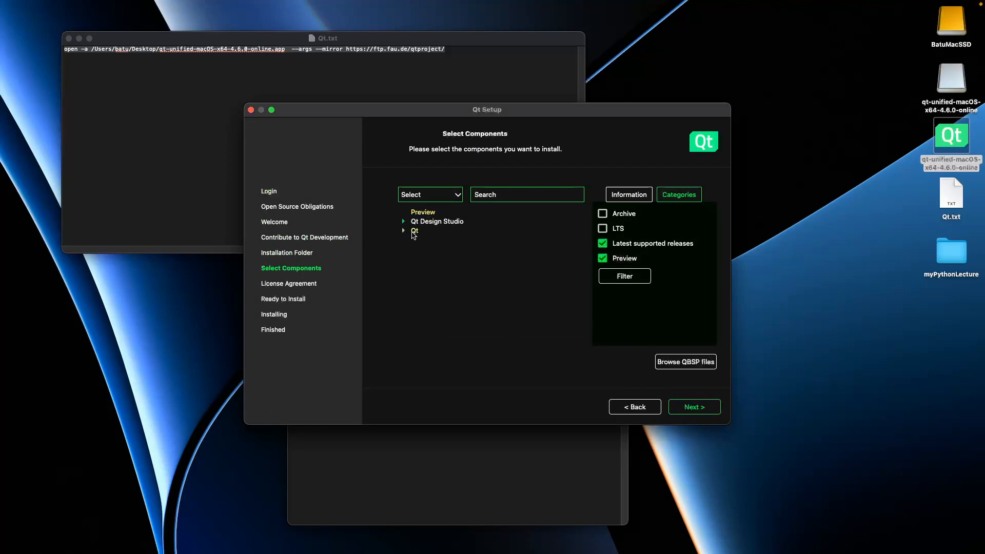
# Select only Qt 6.5.2 macOS plus the Qt 5 Compatibility Module, then continue
pyautogui.click(404, 230)
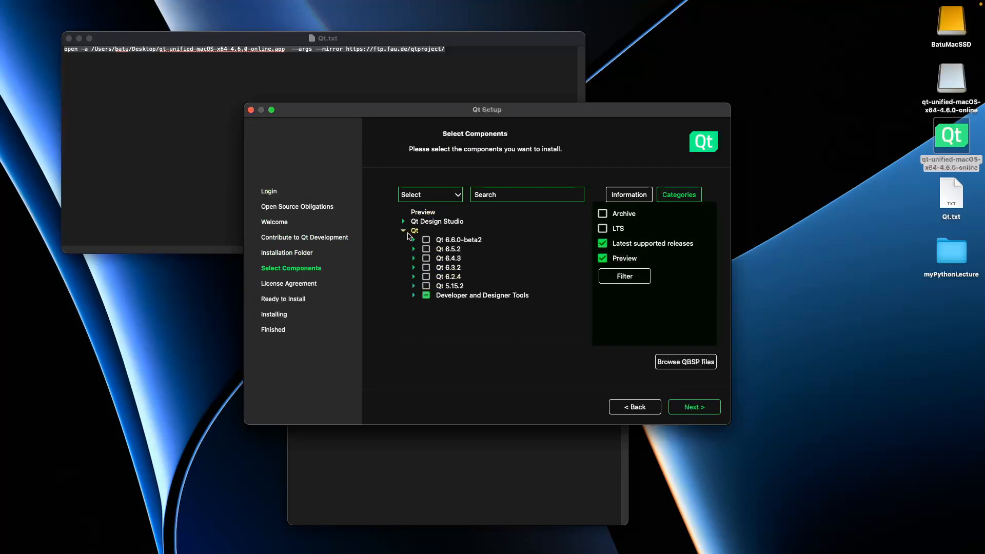
pyautogui.click(414, 249)
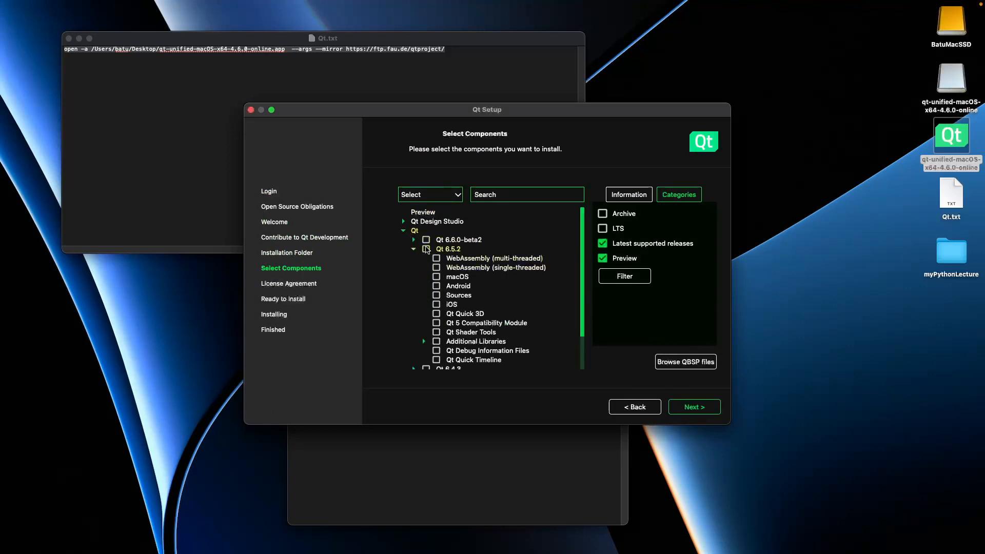
pyautogui.click(427, 249)
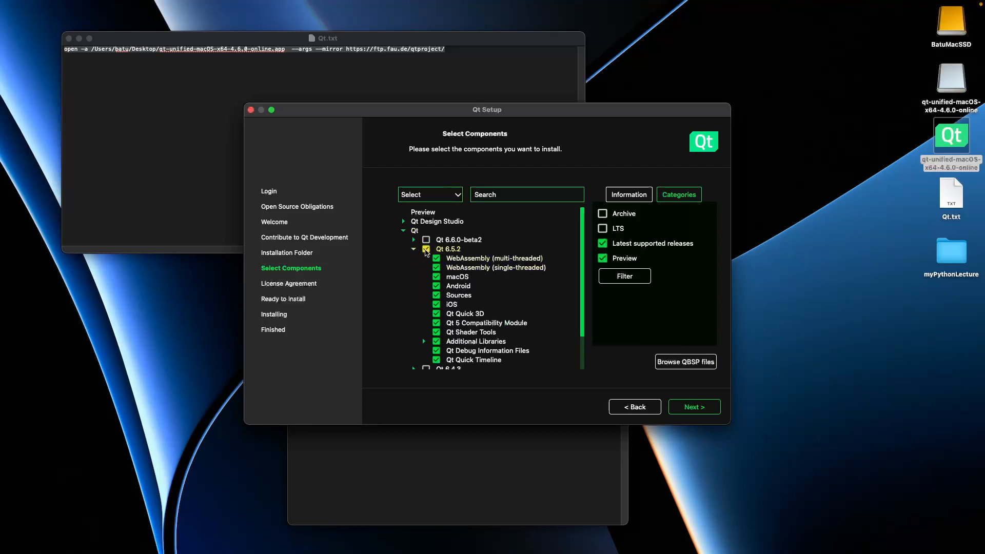
pyautogui.click(426, 249)
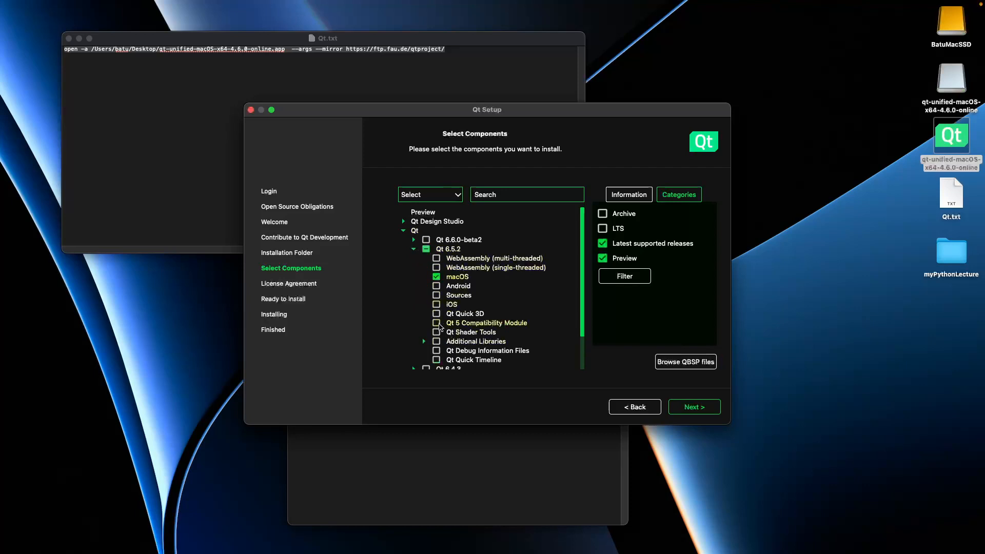
pyautogui.click(437, 322)
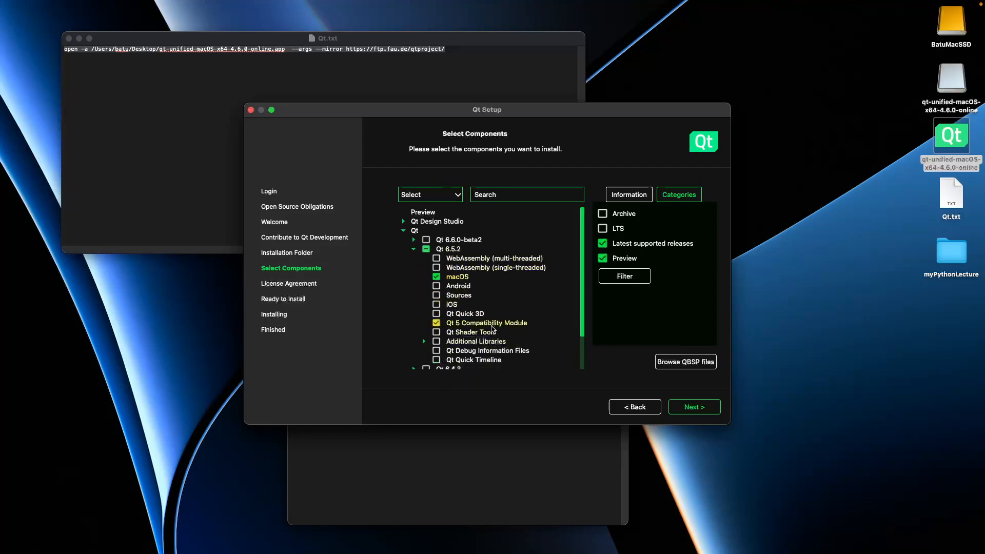
pyautogui.click(694, 407)
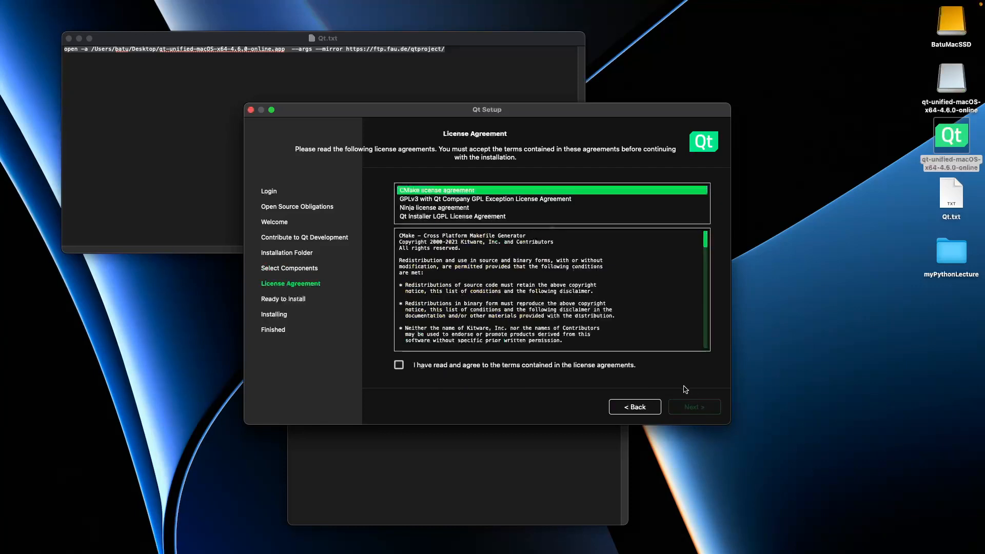
# Go back, select all Qt 6.5.2 components, and accept the licenses for the 32.67 GB install
pyautogui.click(694, 406)
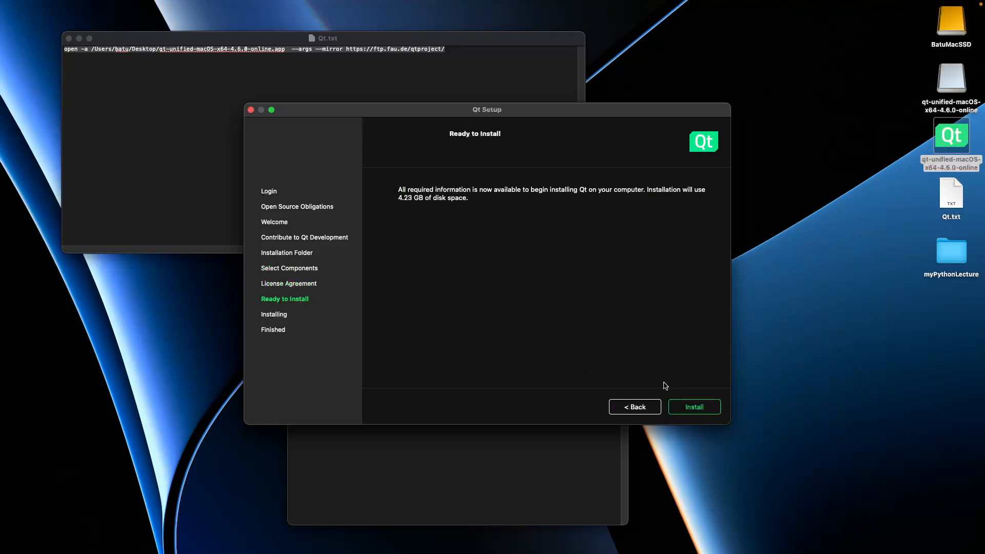
pyautogui.click(633, 407)
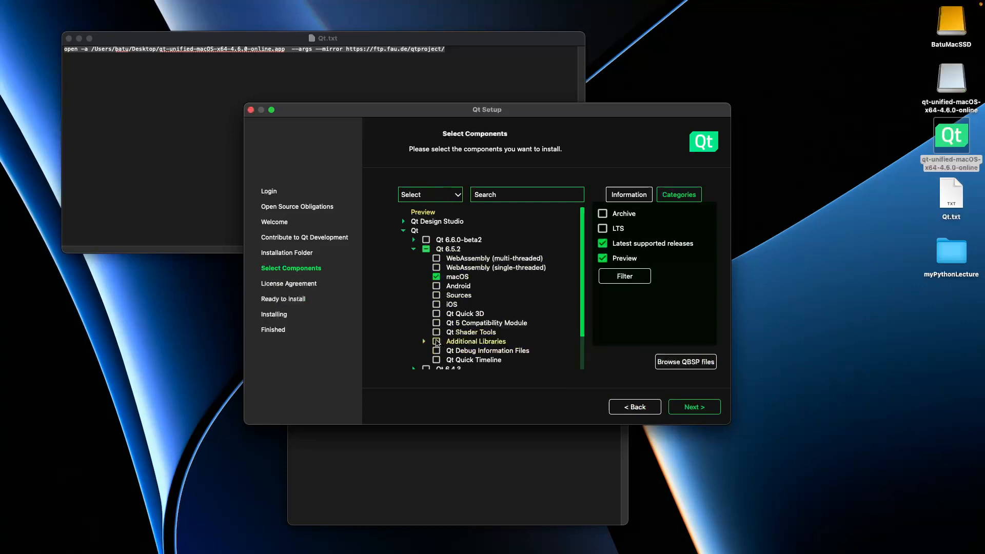
pyautogui.click(425, 248)
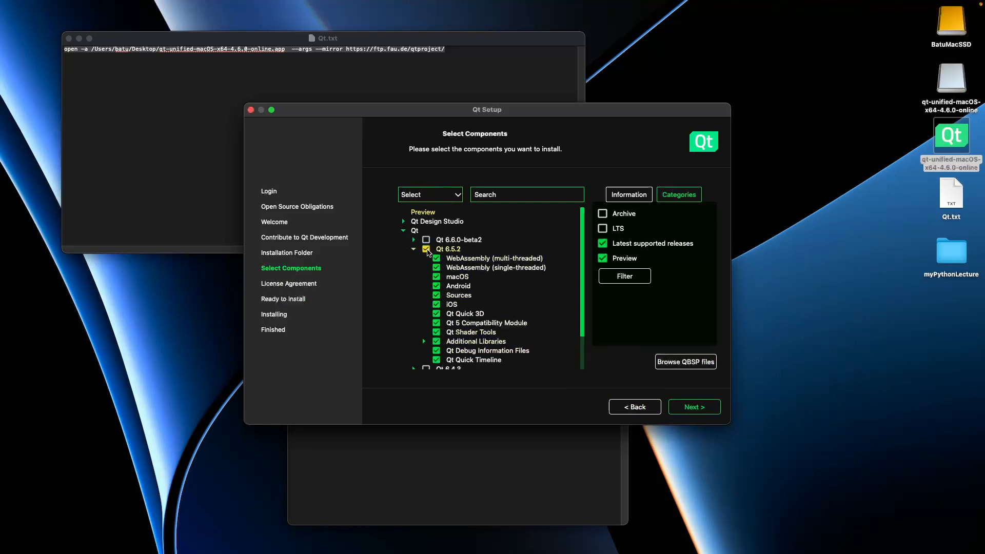
pyautogui.click(694, 406)
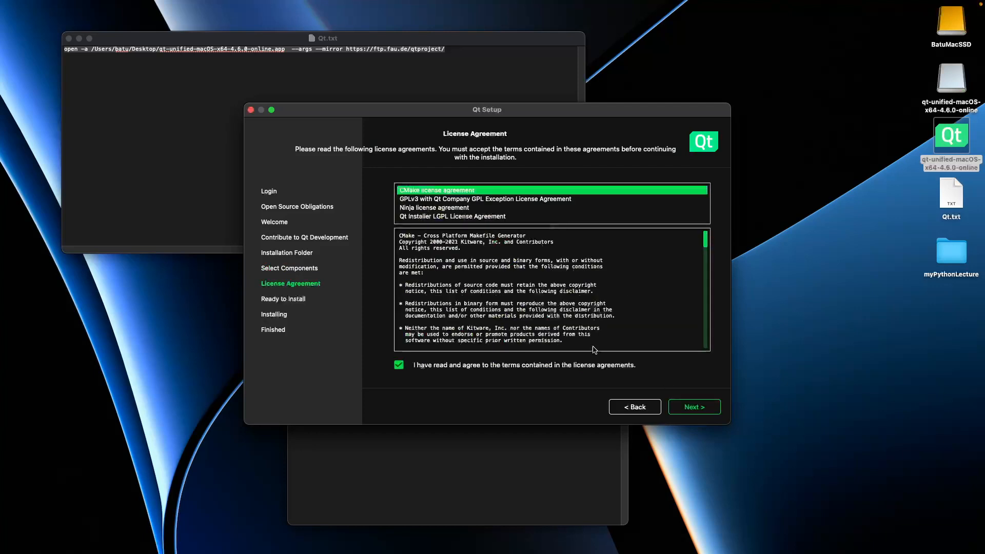
pyautogui.click(694, 406)
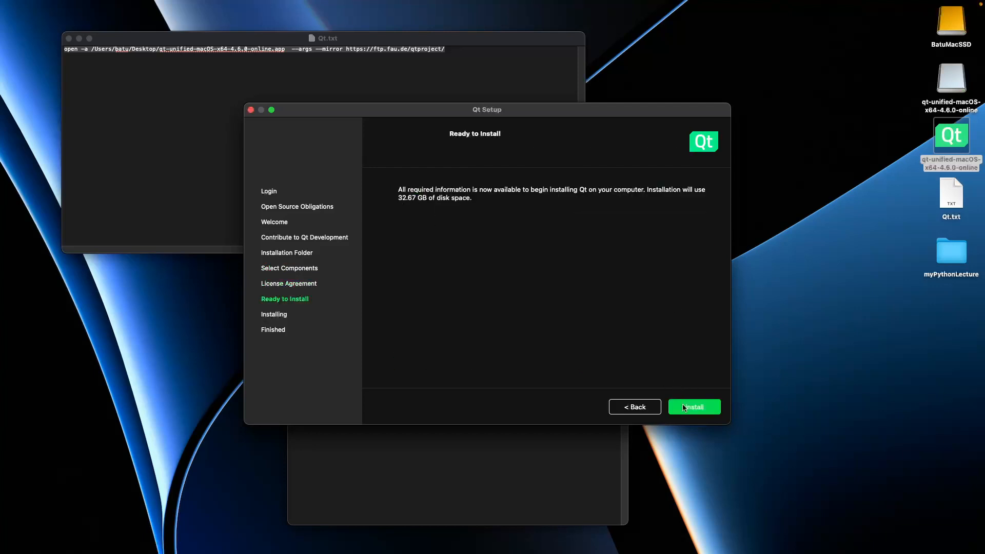
# Start the install and watch Qt 6.5.2 archives download at about 2.3 MB/sec
pyautogui.click(693, 406)
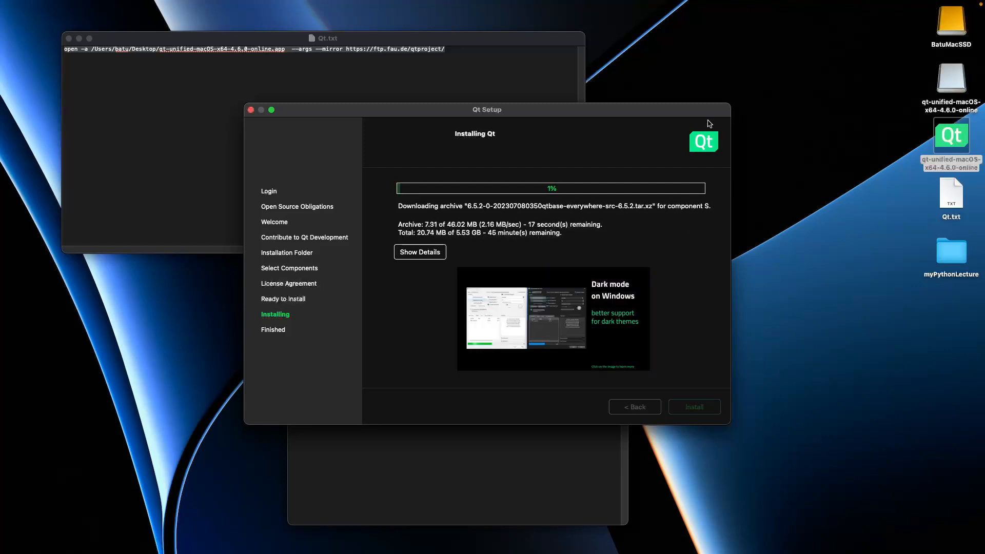
pyautogui.moveTo(586, 103)
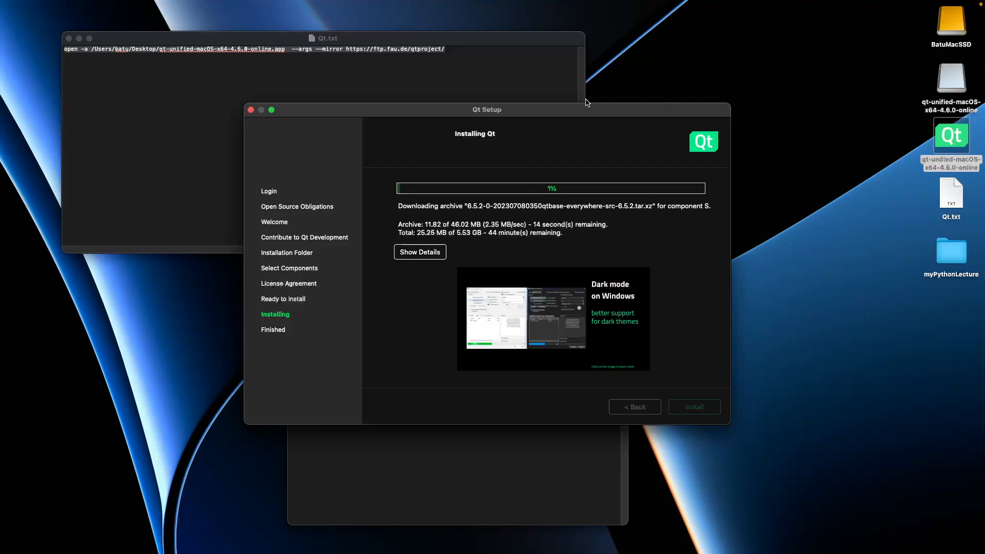
pyautogui.moveTo(490, 510)
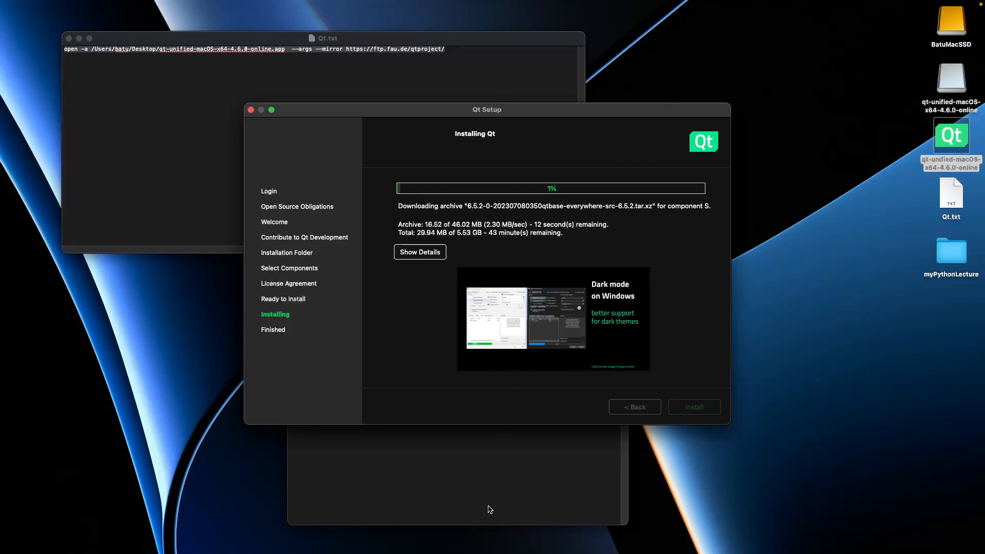